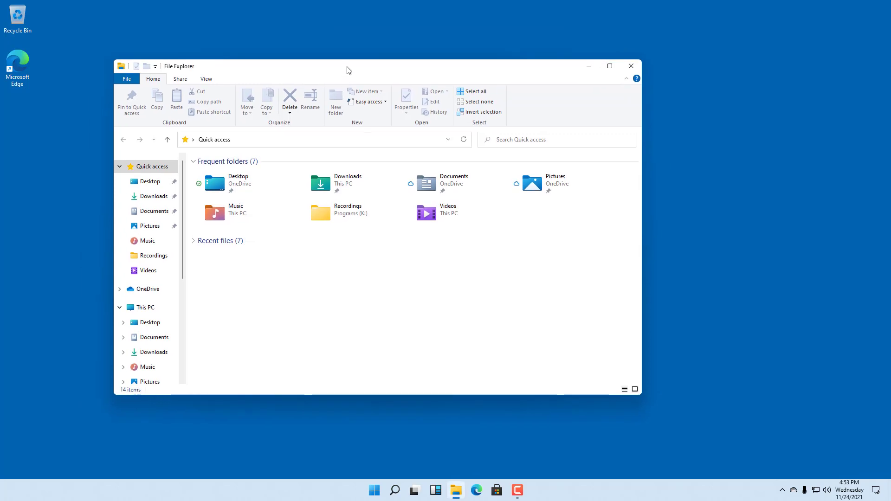
mouse_move(351, 72)
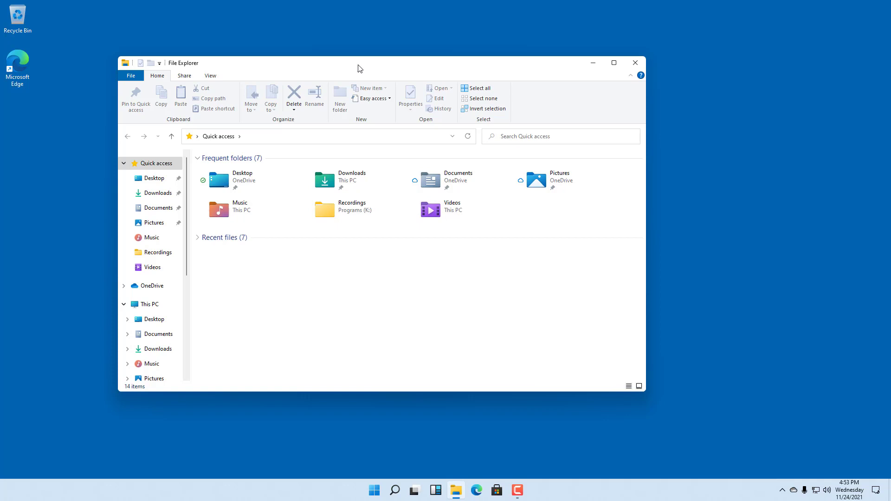
mouse_move(613, 384)
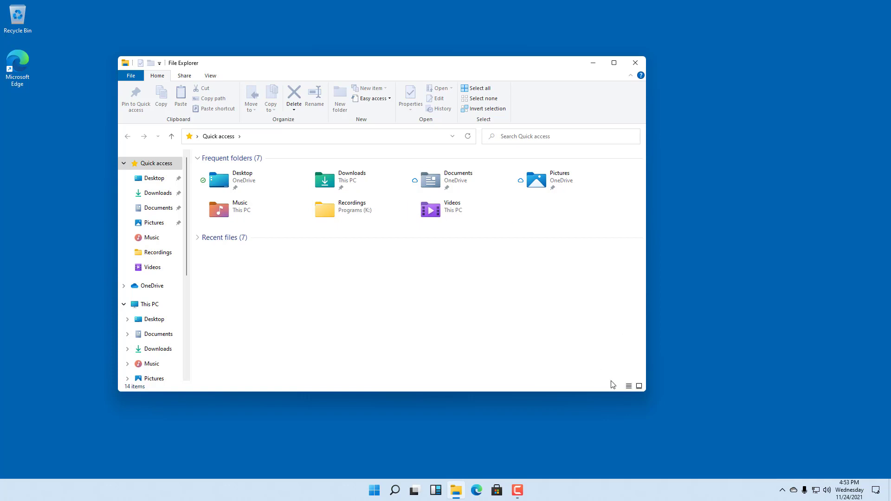
mouse_move(582, 493)
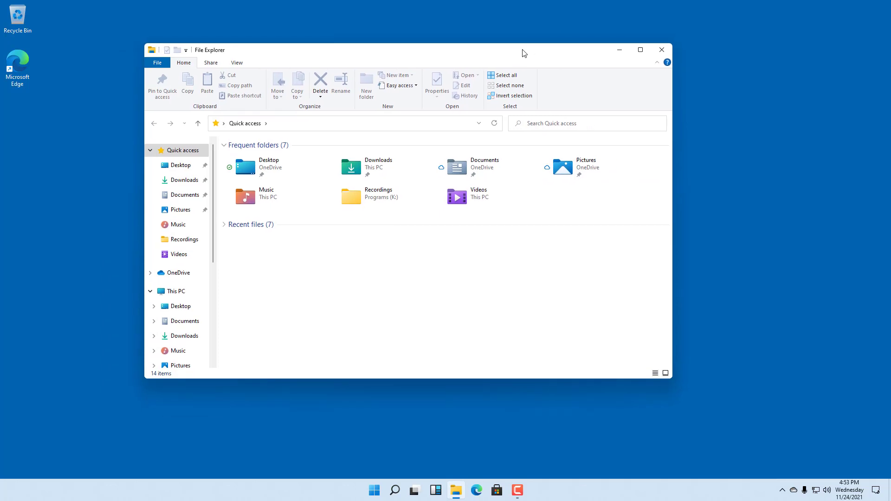
mouse_move(472, 250)
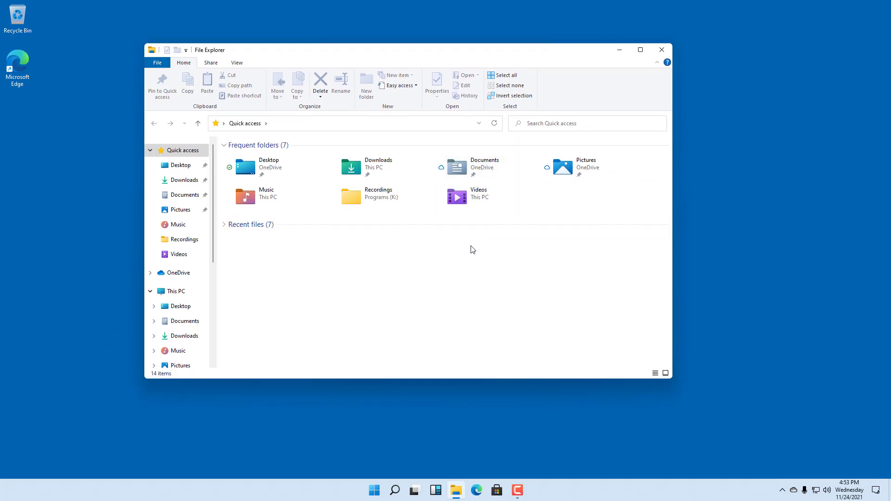
Step: Launch the Settings app from a Windows Search for "settings"
left_click(374, 490)
type("setting")
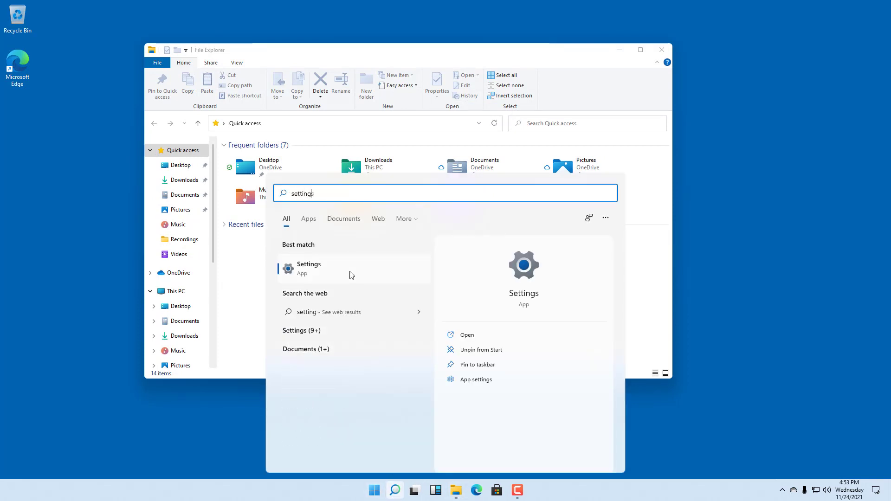
left_click(308, 269)
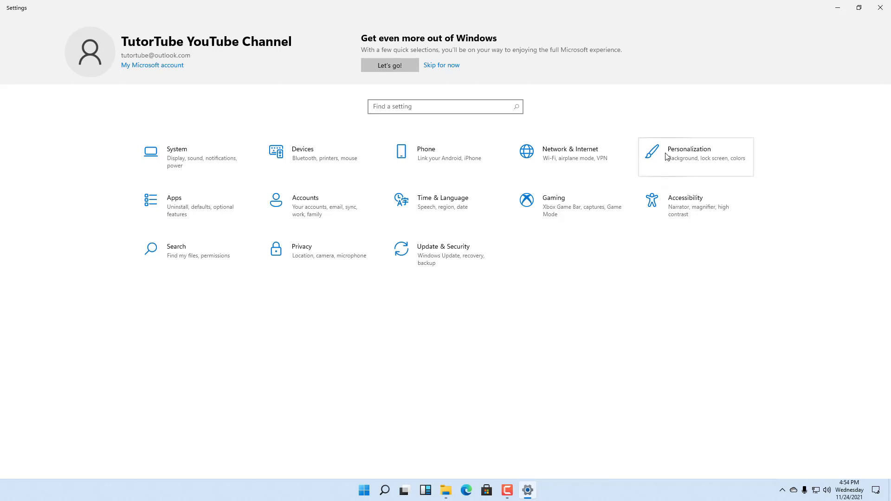
Step: Navigate to Personalization > Colors in Settings
left_click(688, 149)
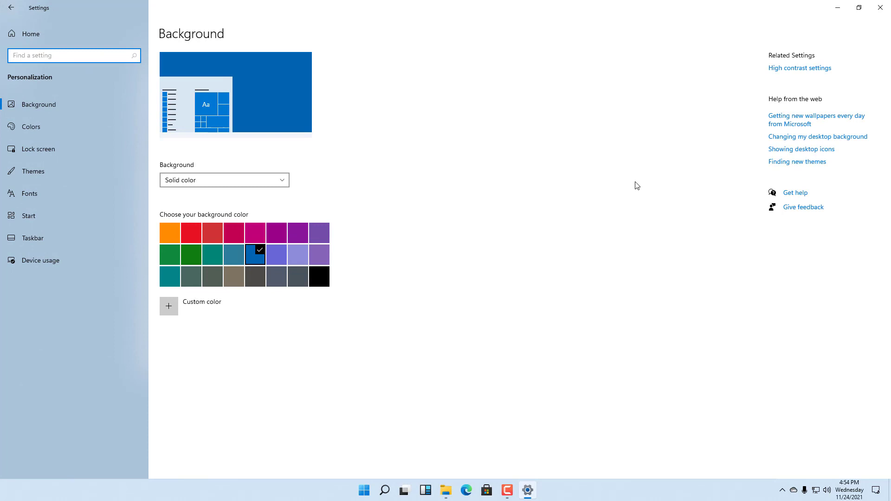
mouse_move(51, 128)
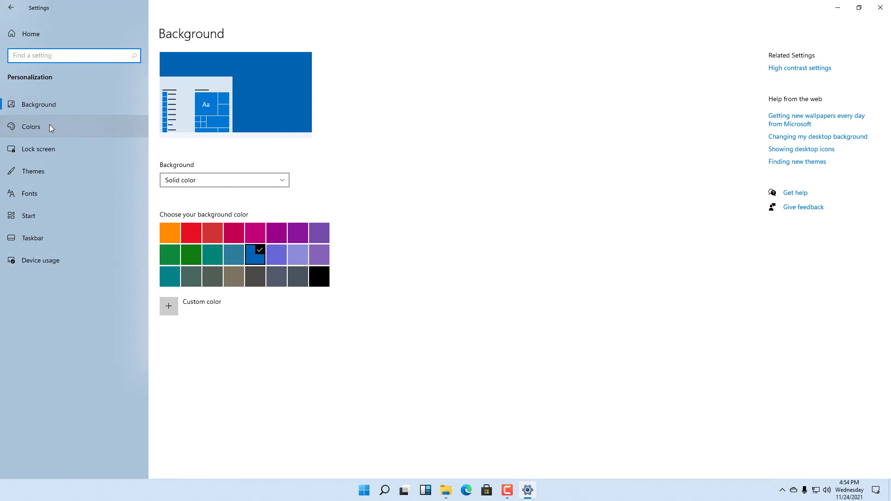
left_click(31, 126)
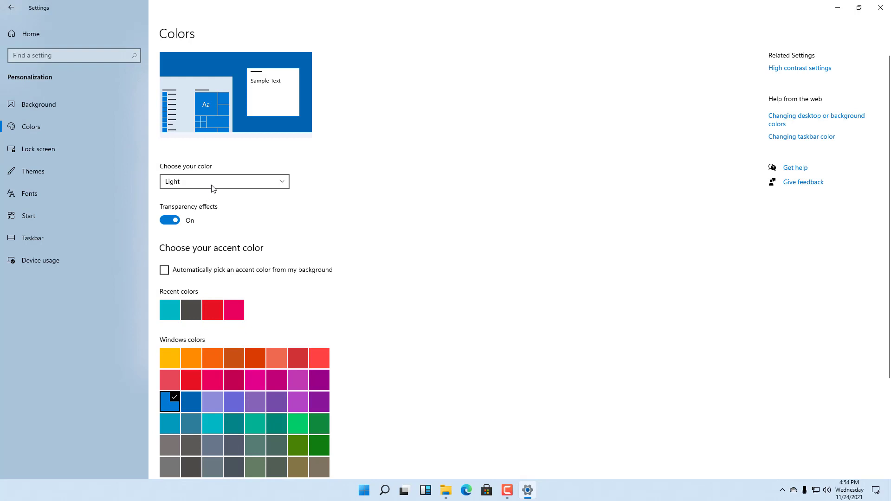
Step: Set the colour mode to Dark and toggle Transparency effects off then back on
left_click(224, 181)
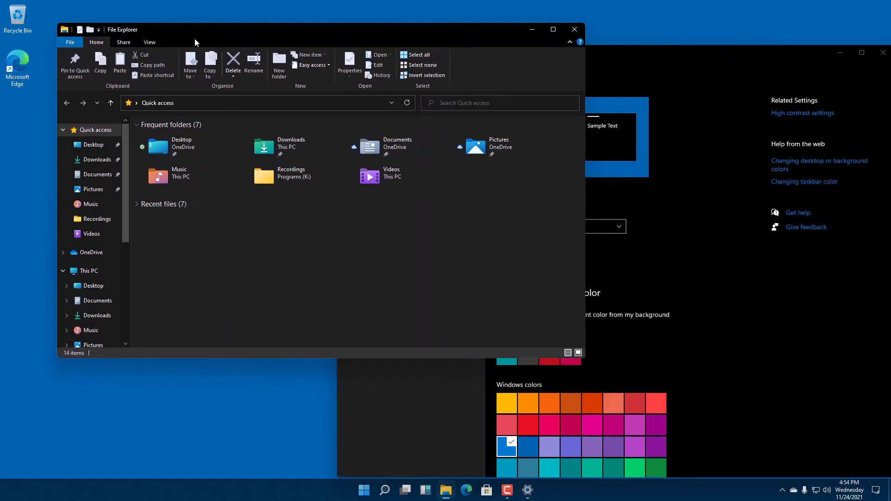
mouse_move(598, 487)
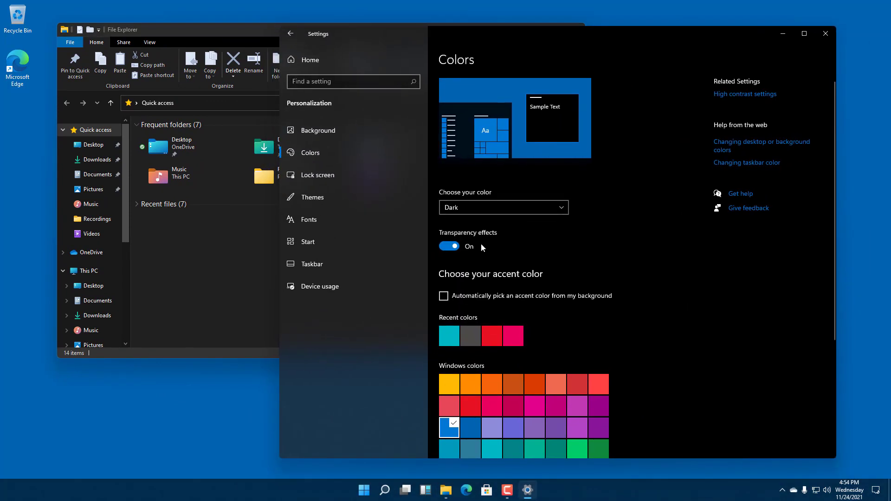
left_click(449, 246)
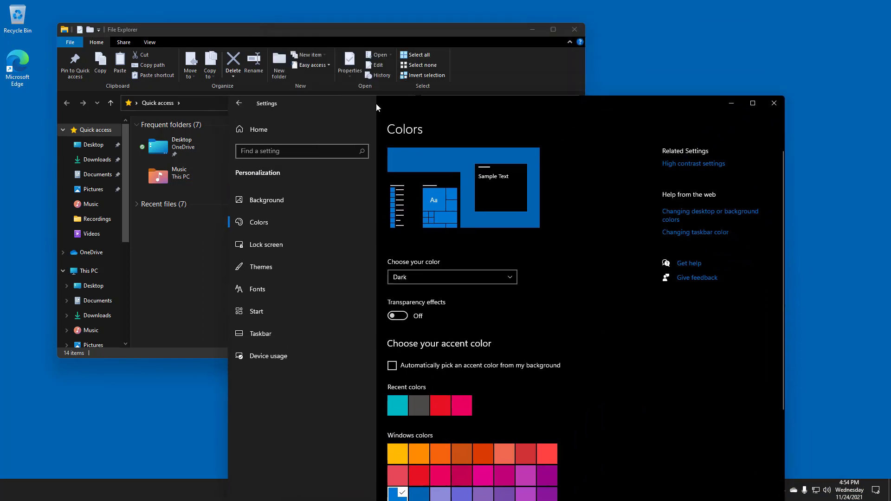
left_click(398, 316)
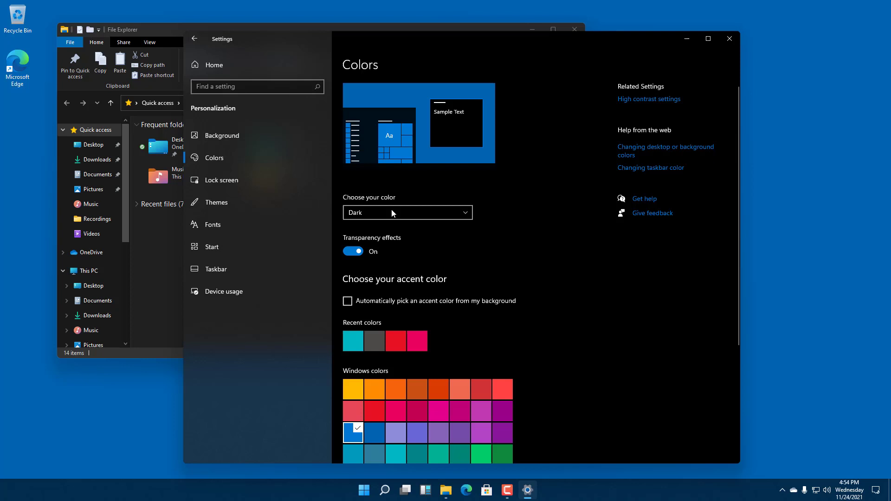
Step: Choose Custom mode with default Windows mode Dark and default app mode Light
left_click(407, 212)
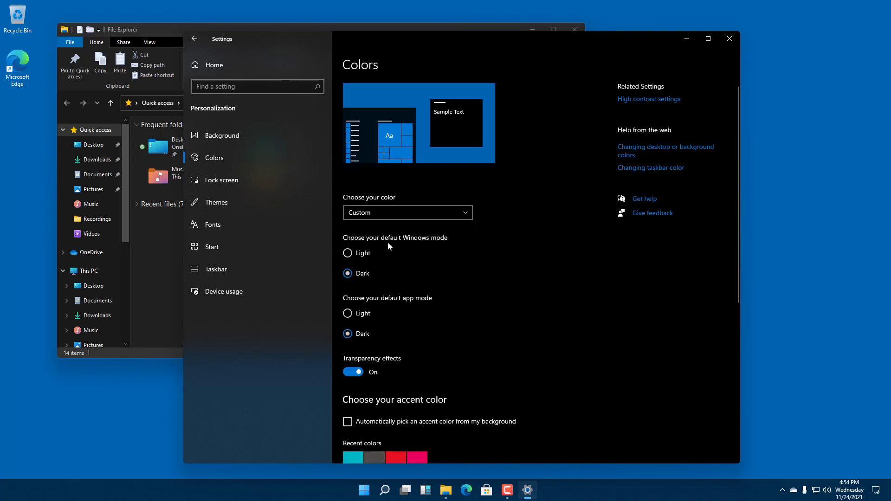
mouse_move(371, 268)
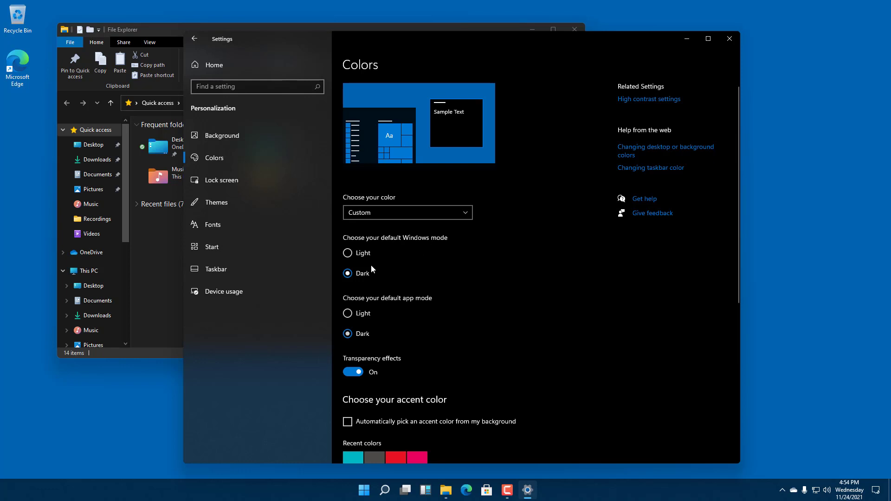
left_click(347, 253)
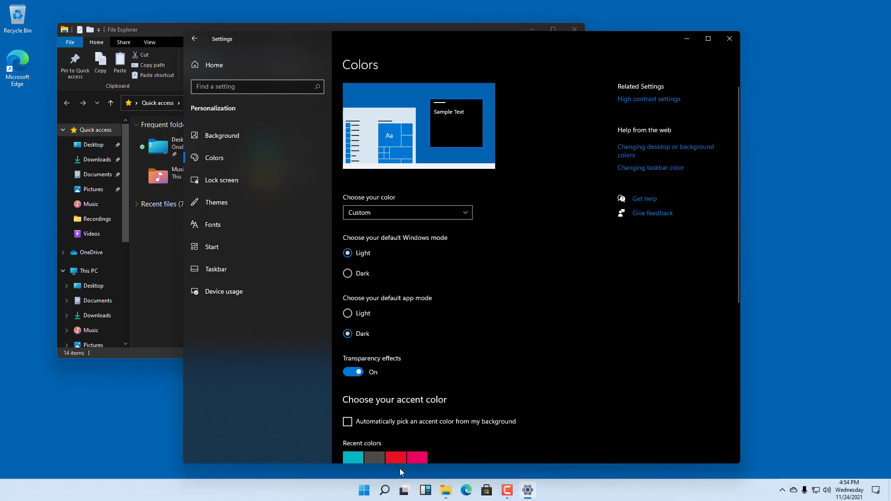
mouse_move(650, 338)
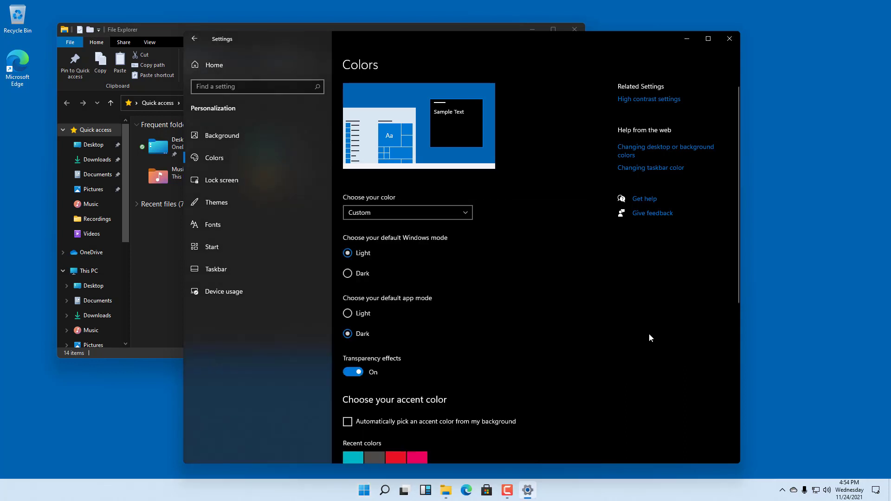
mouse_move(527, 50)
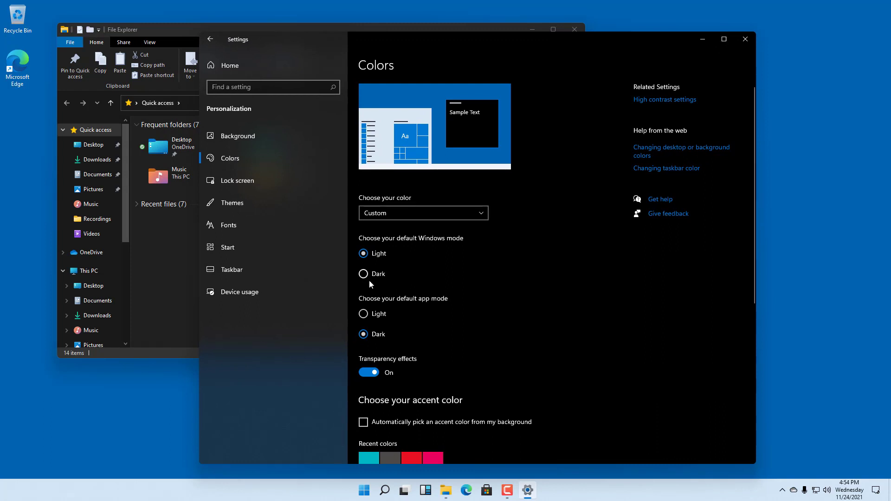
left_click(363, 273)
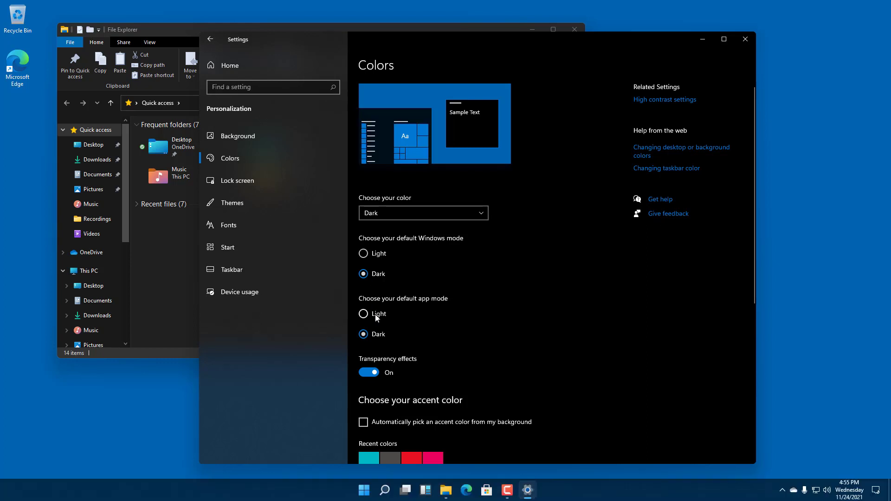
left_click(363, 314)
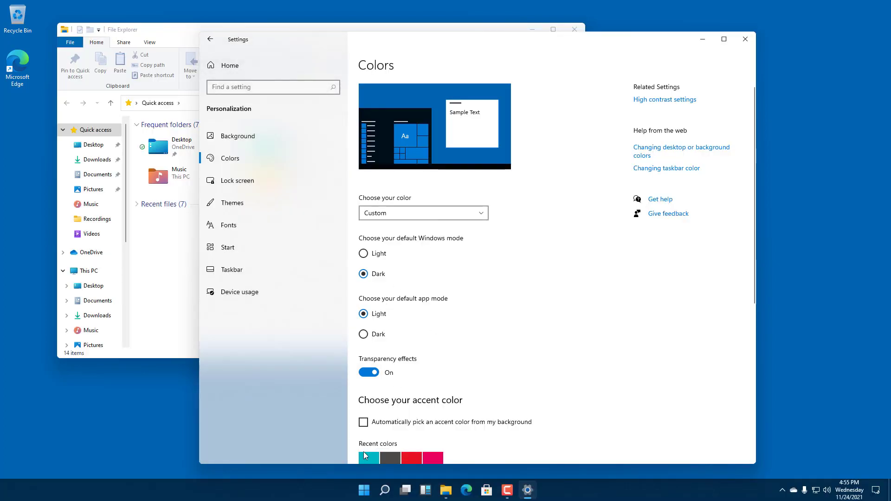
left_click(363, 490)
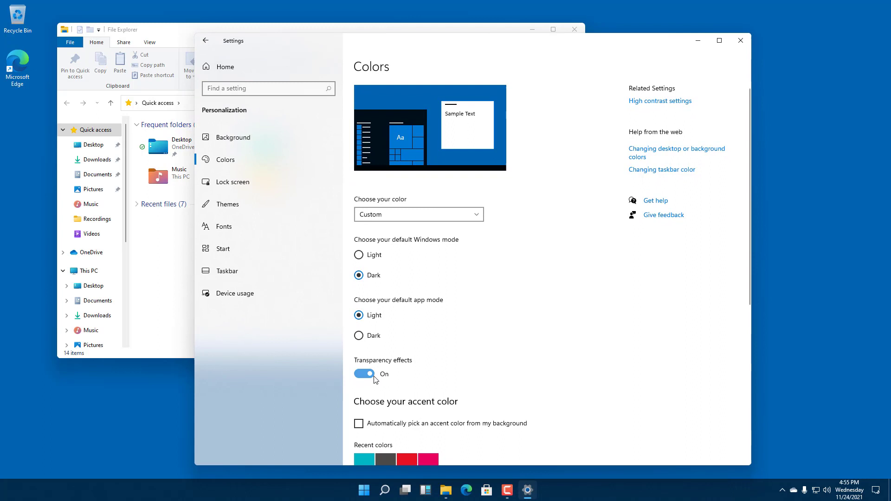
Step: Try the red recent accent colour, then restore the blue accent
scroll("down", 3)
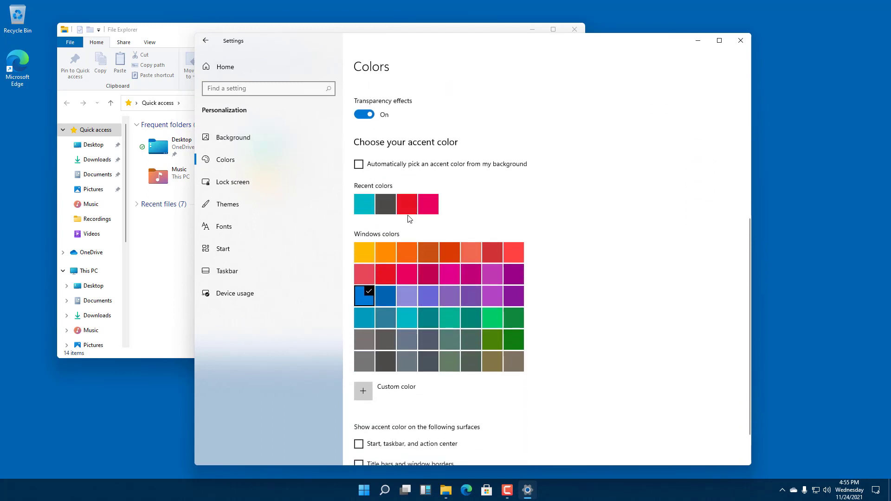
left_click(406, 204)
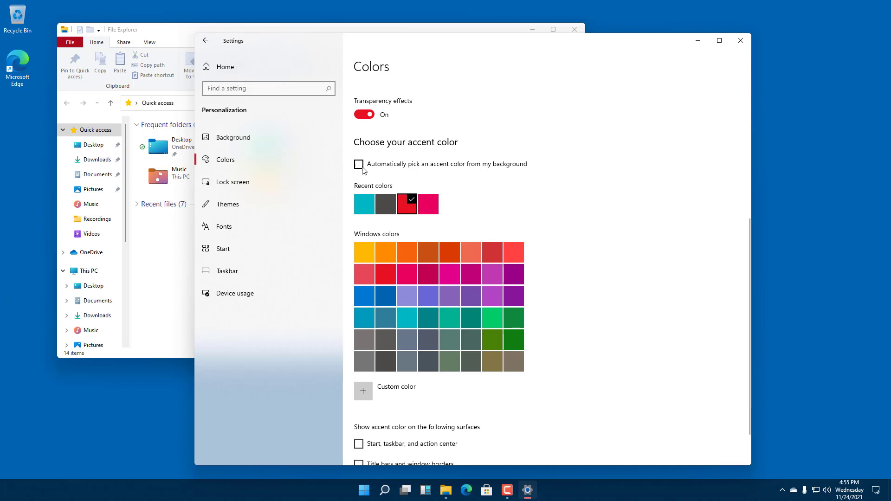
left_click(358, 164)
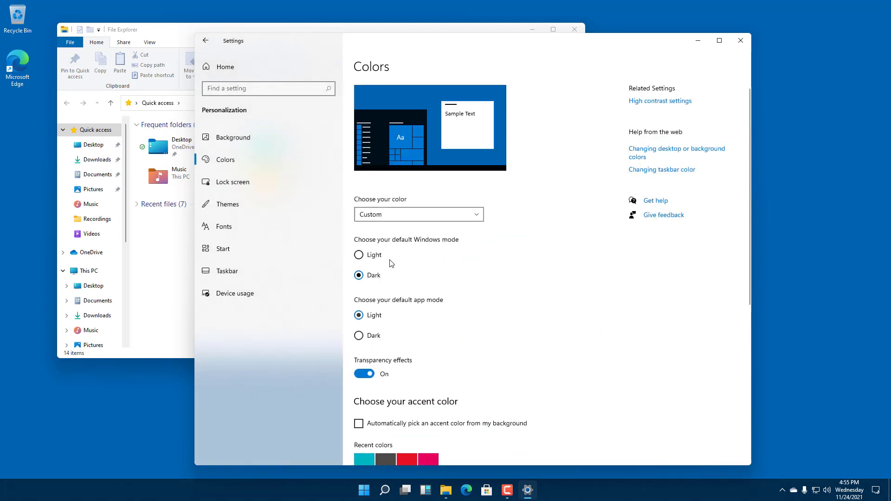
Step: Set the colour mode back to Light, keeping the blue accent
left_click(419, 215)
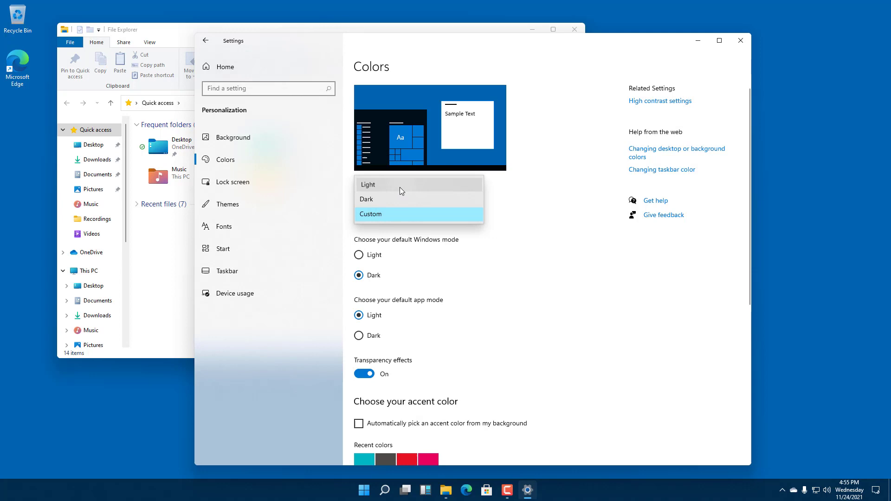
left_click(368, 183)
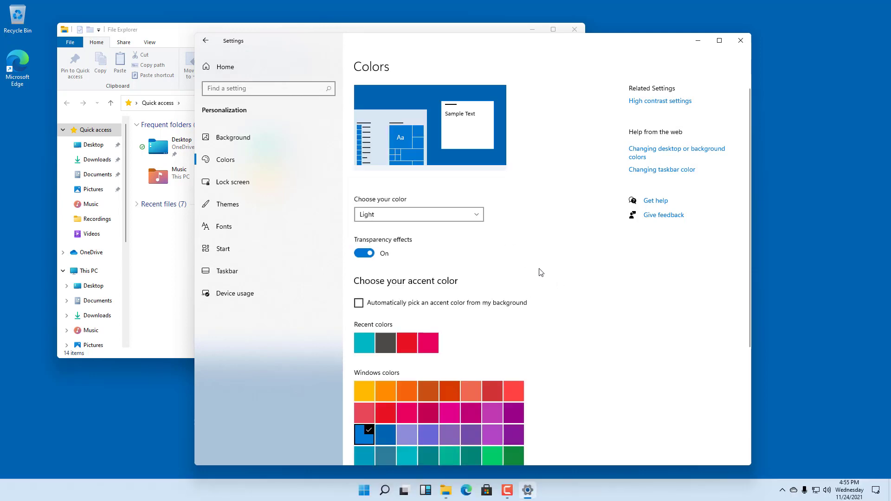
scroll("down", 3)
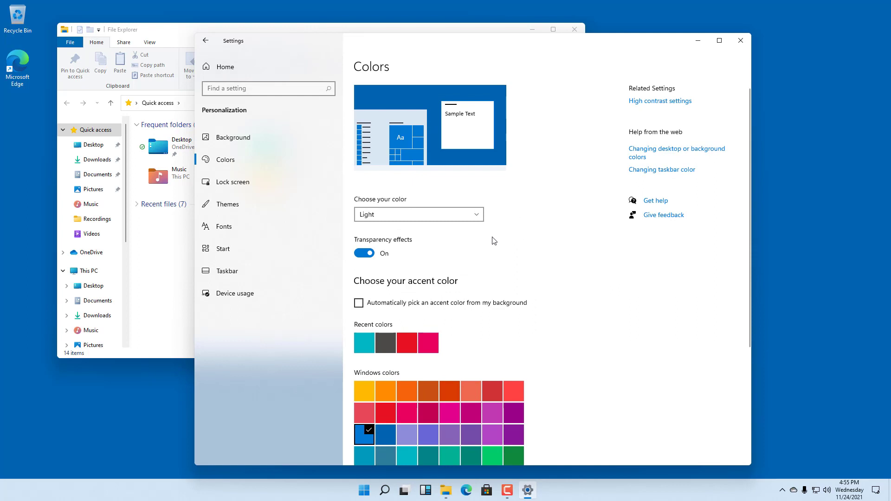
mouse_move(497, 226)
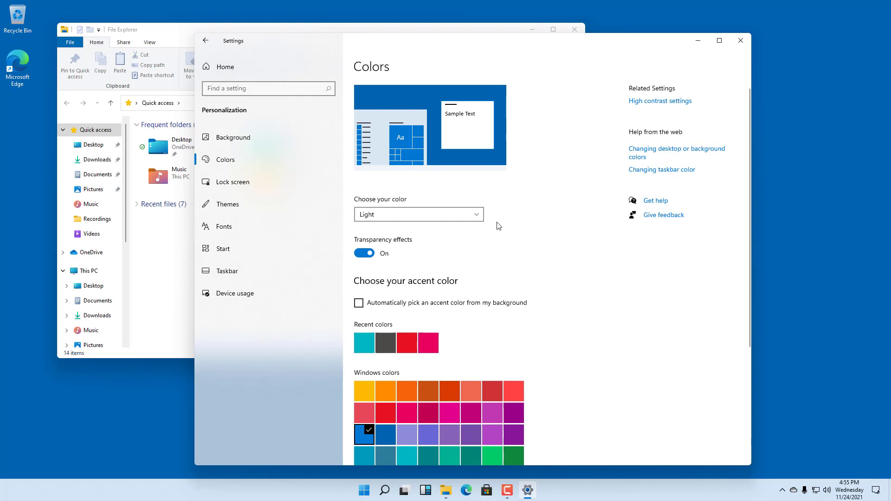
mouse_move(495, 232)
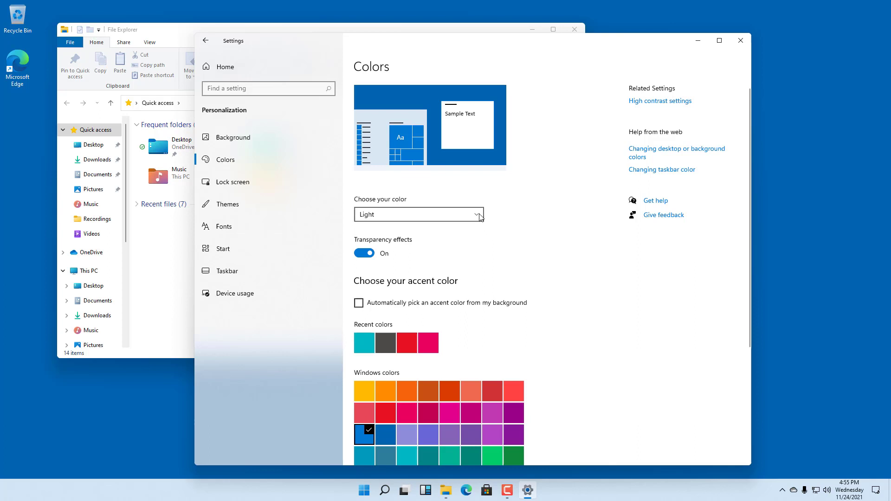
mouse_move(562, 132)
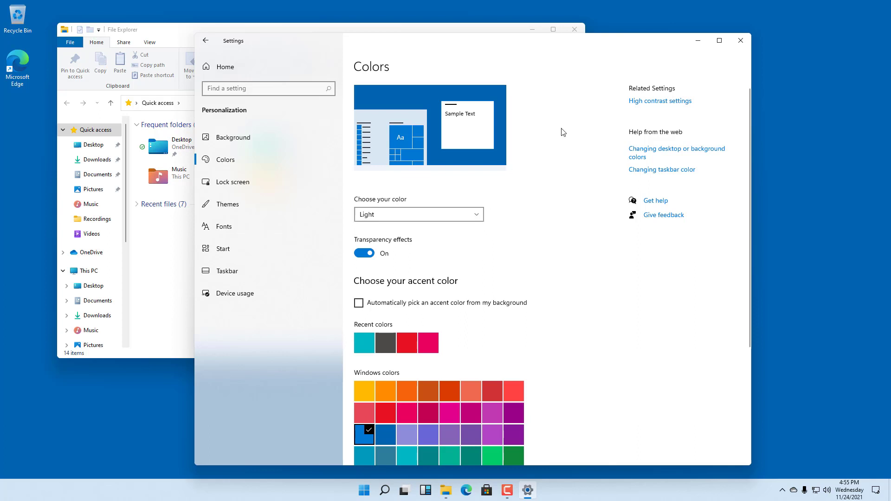